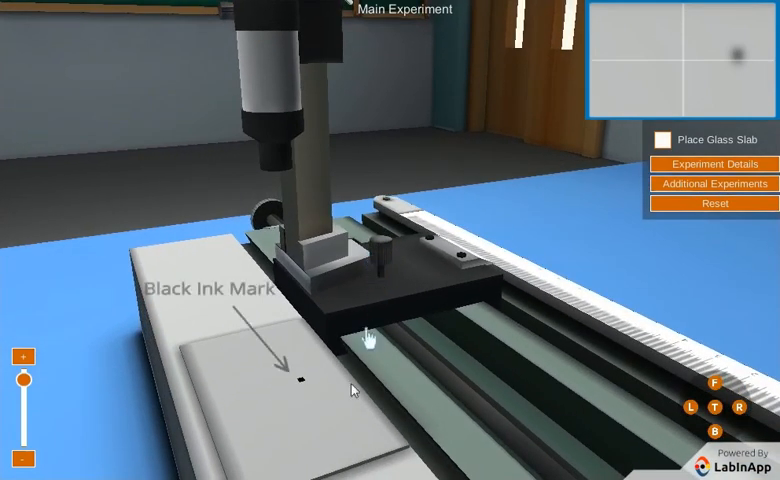
pyautogui.moveTo(305, 398)
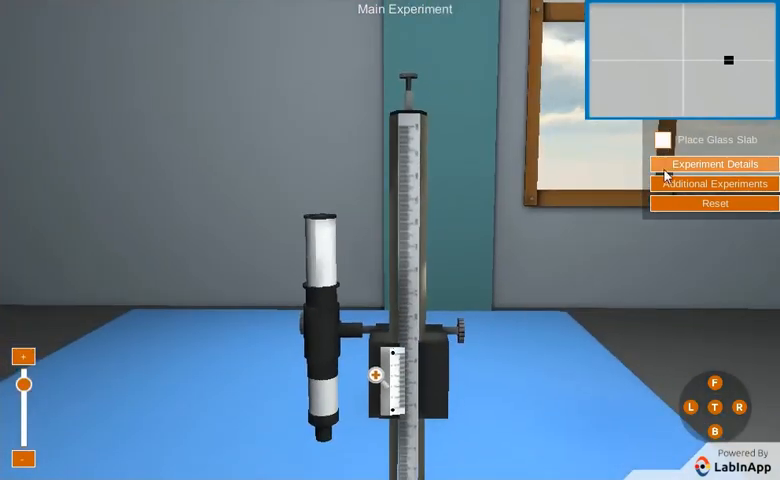
# Record MSR 5.85 and VSR 33 for the paper mark in the observation table, then return to the lab
pyautogui.click(713, 163)
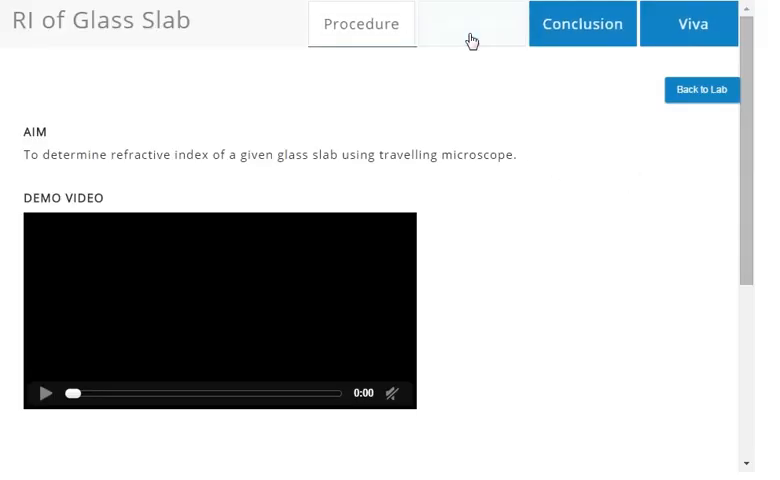
pyautogui.click(470, 23)
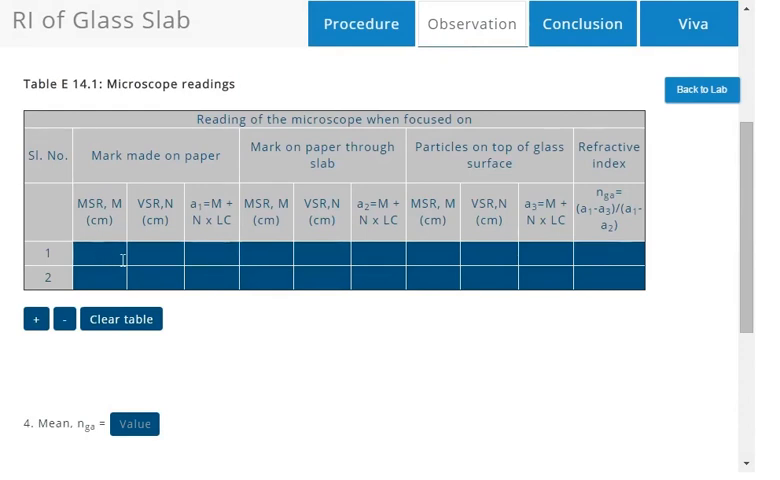
pyautogui.write('5.85')
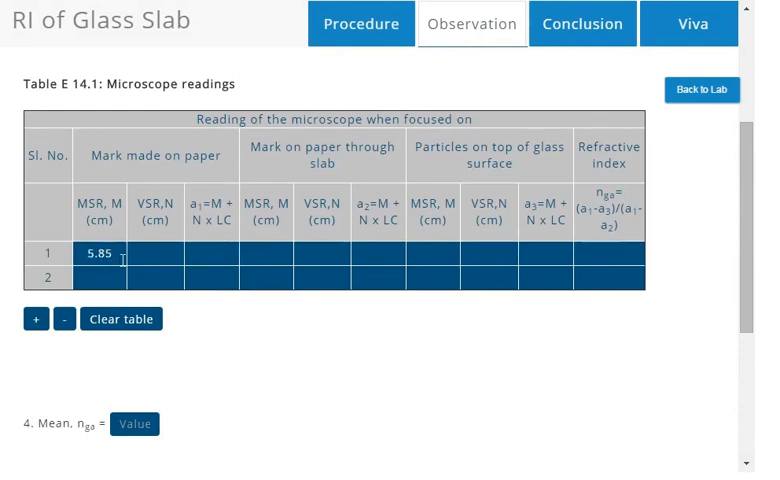
pyautogui.click(155, 252)
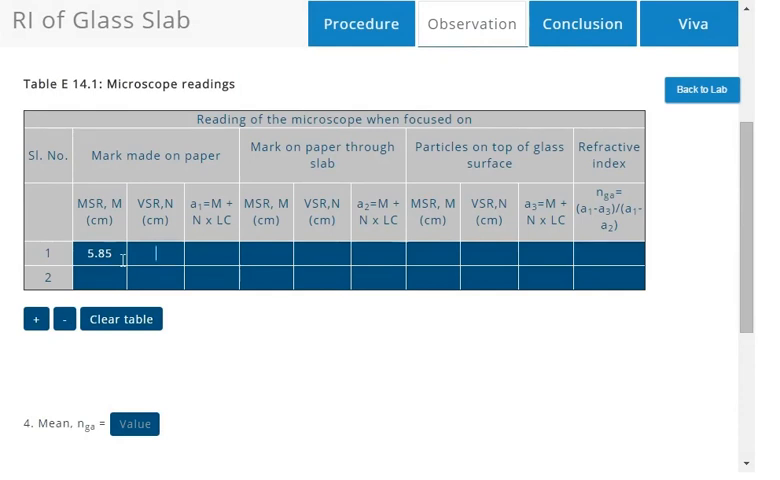
pyautogui.write('33')
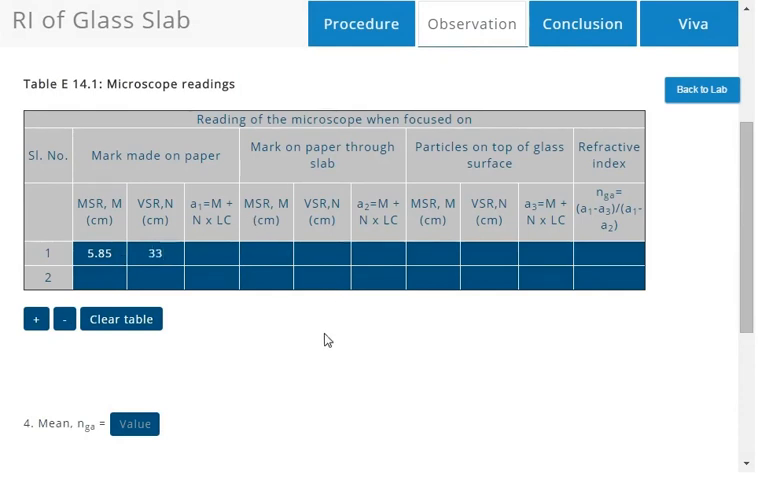
pyautogui.click(701, 90)
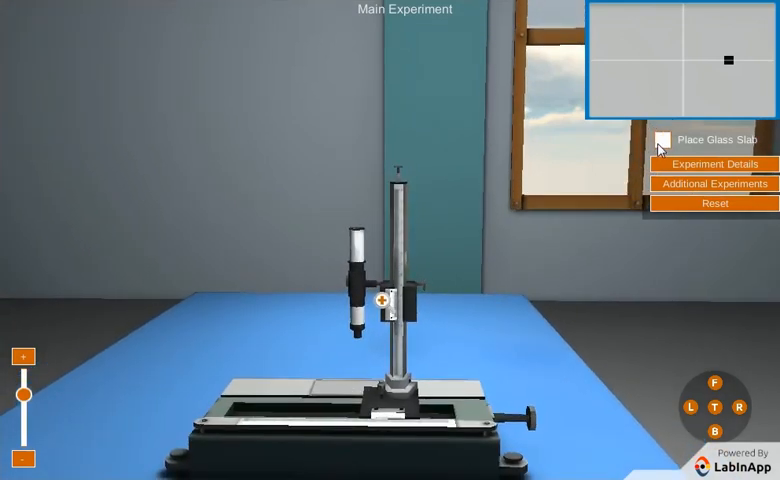
# Place the glass slab over the ink mark
pyautogui.click(665, 138)
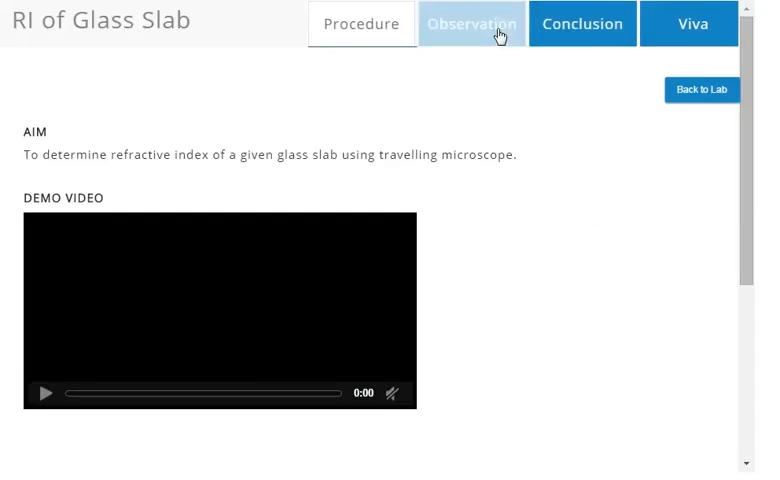
# Enter the through-slab mark reading (MSR 6.6, VSR 8) in the observation table
pyautogui.click(471, 23)
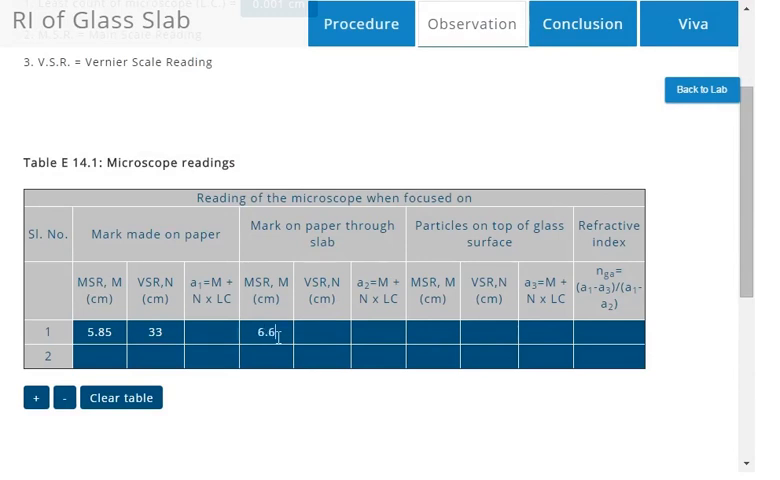
pyautogui.write('8')
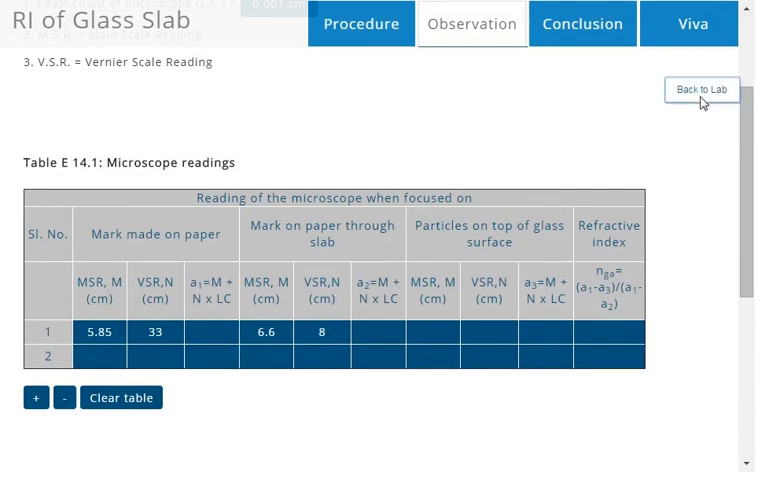
# Go back to the lab scene from the observation table
pyautogui.click(703, 89)
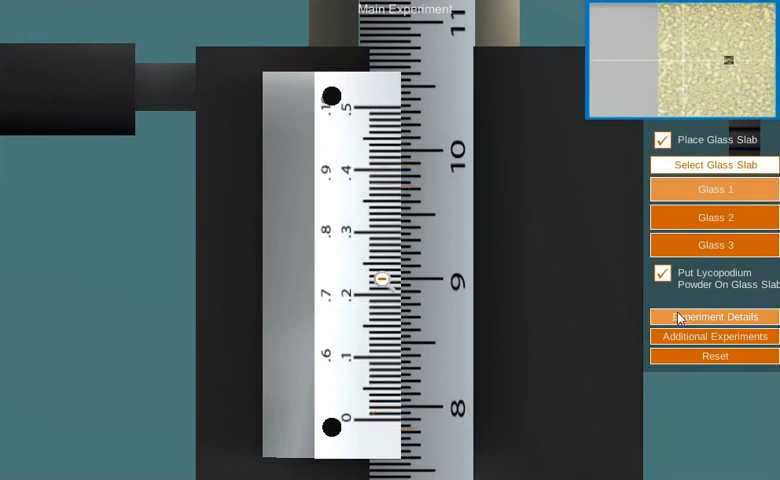
# Record MSR 7.85 and VSR 39 for the lycopodium particles, then select Glass 3
pyautogui.click(714, 316)
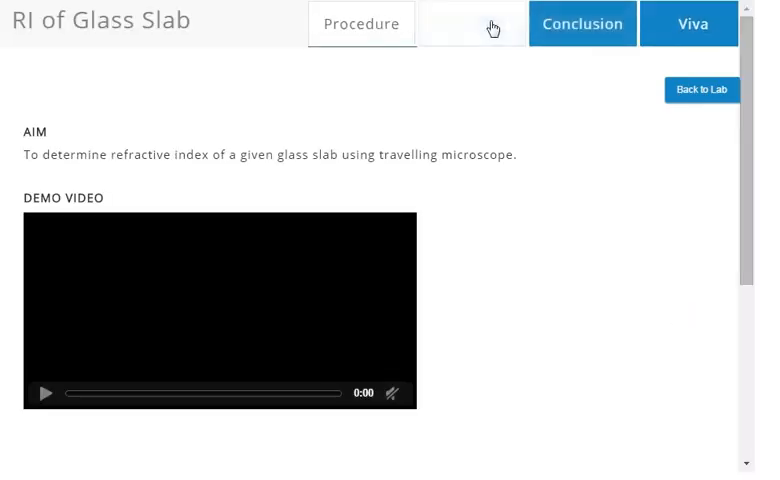
pyautogui.click(471, 23)
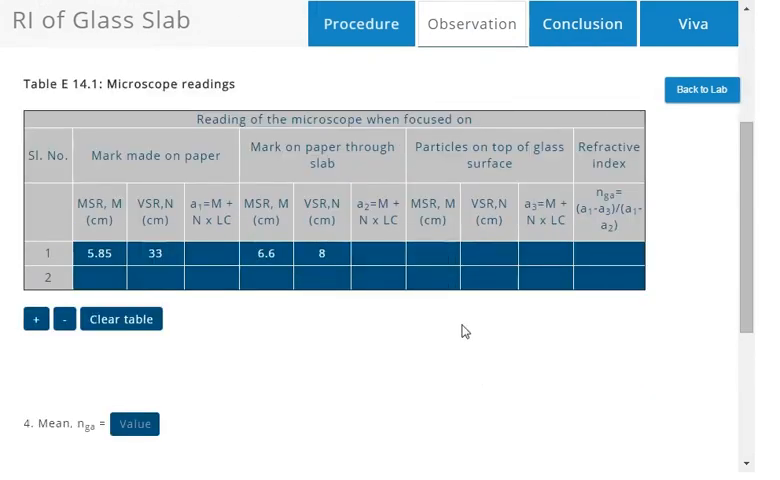
pyautogui.write('7.85')
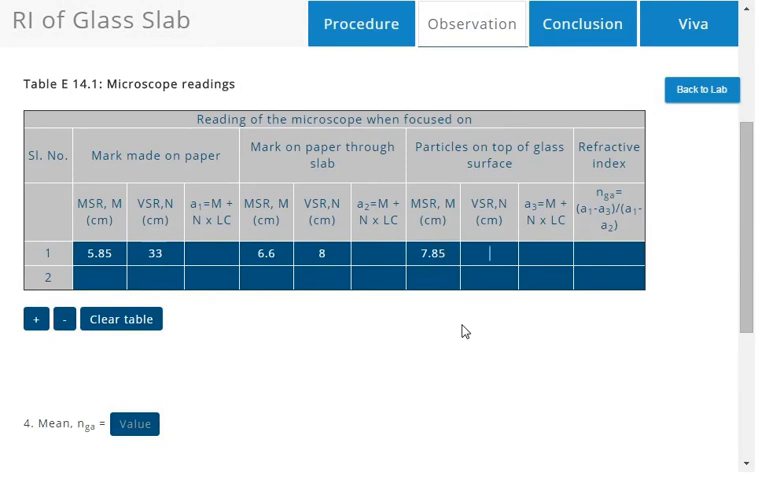
pyautogui.write('39')
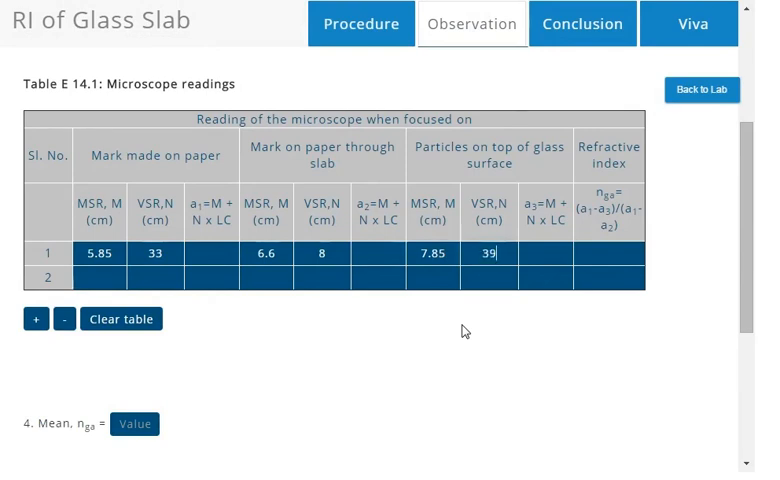
pyautogui.click(701, 90)
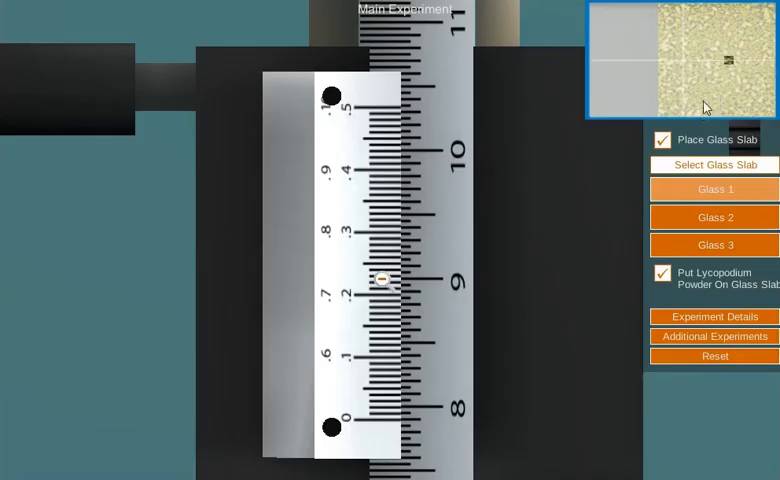
pyautogui.click(714, 245)
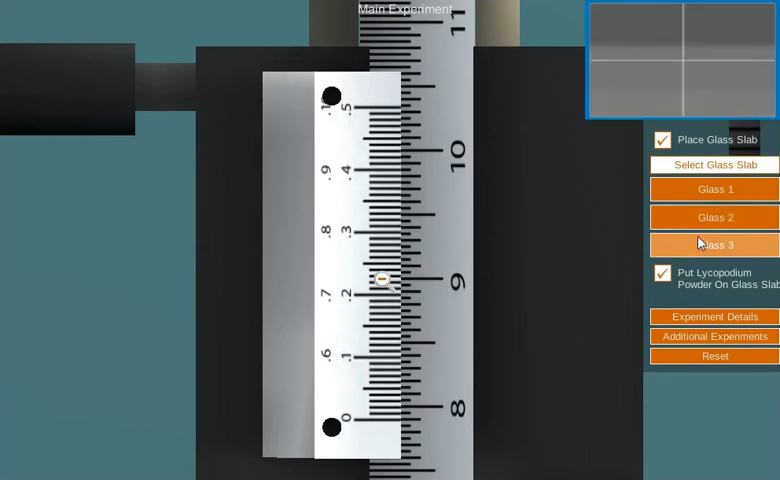